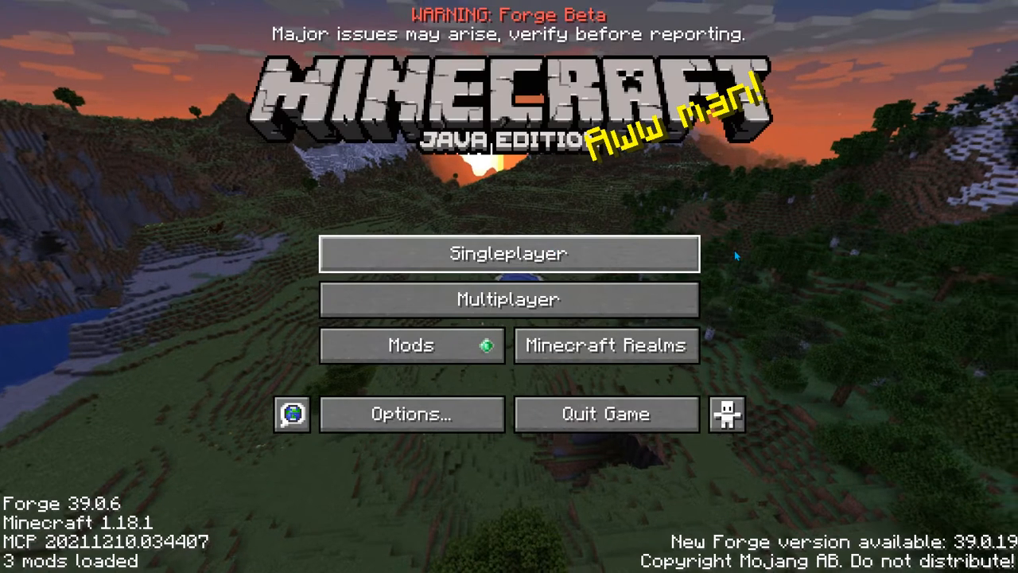
- Start creating a new single-player world and switch its game mode to Survival
left_click(509, 253)
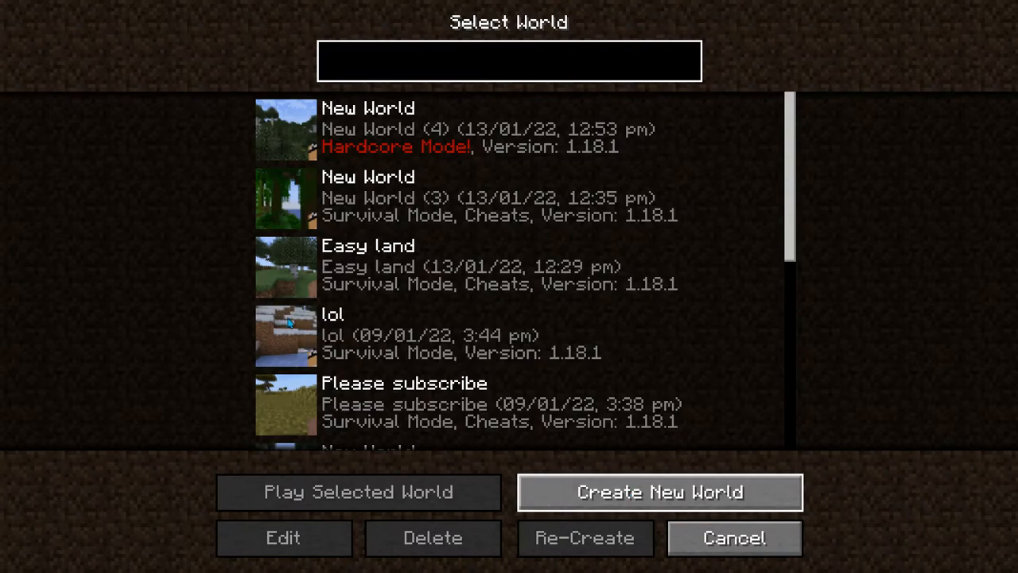
left_click(658, 492)
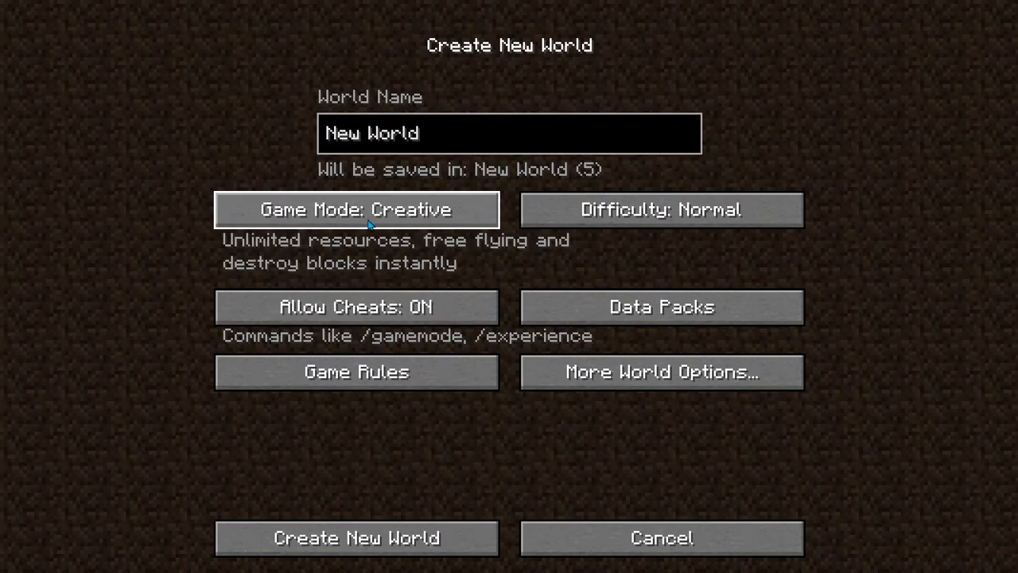
left_click(361, 210)
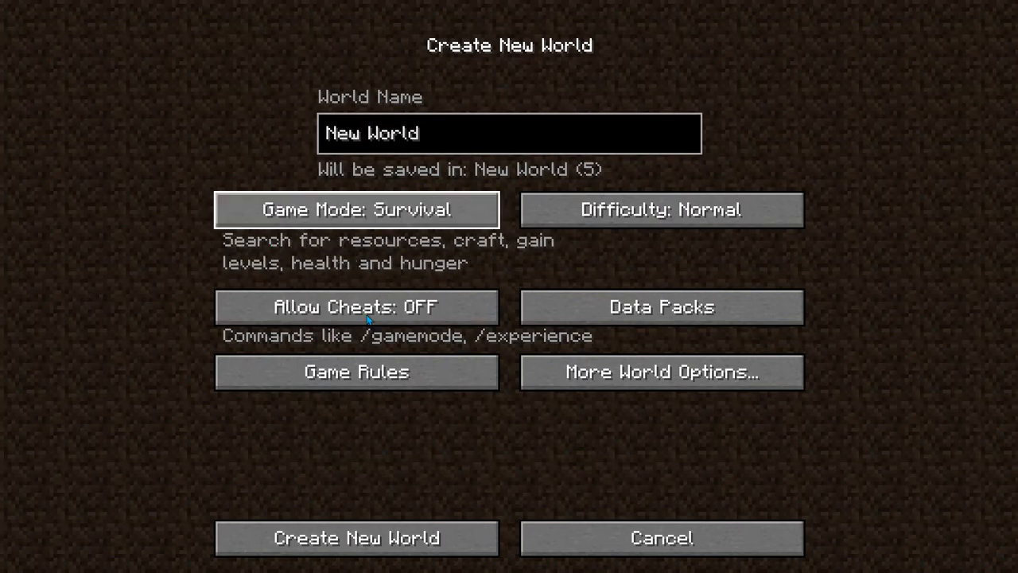
- Review the game rules, keep them, and move the difficulty to Easy
left_click(357, 372)
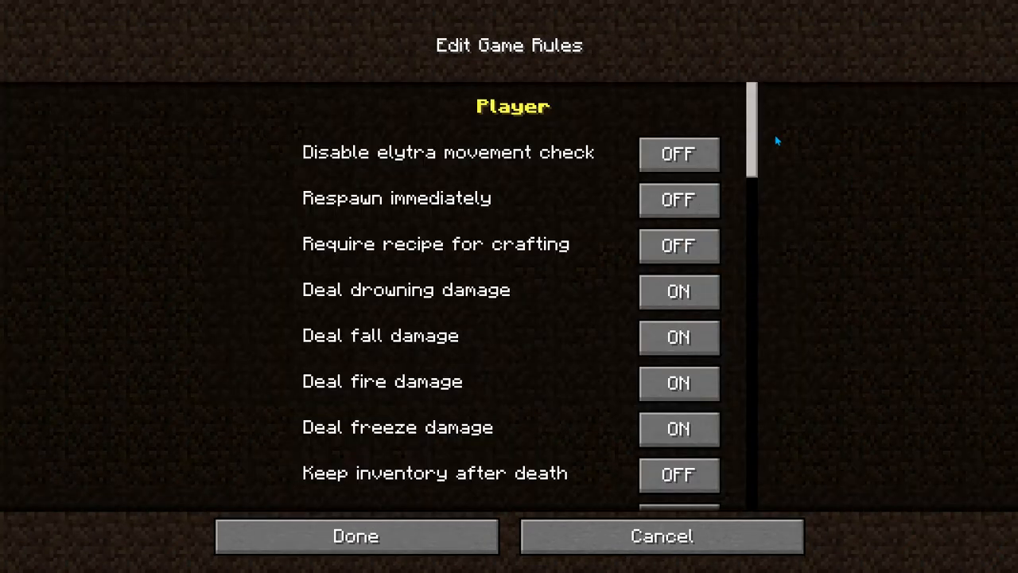
mouse_move(678, 474)
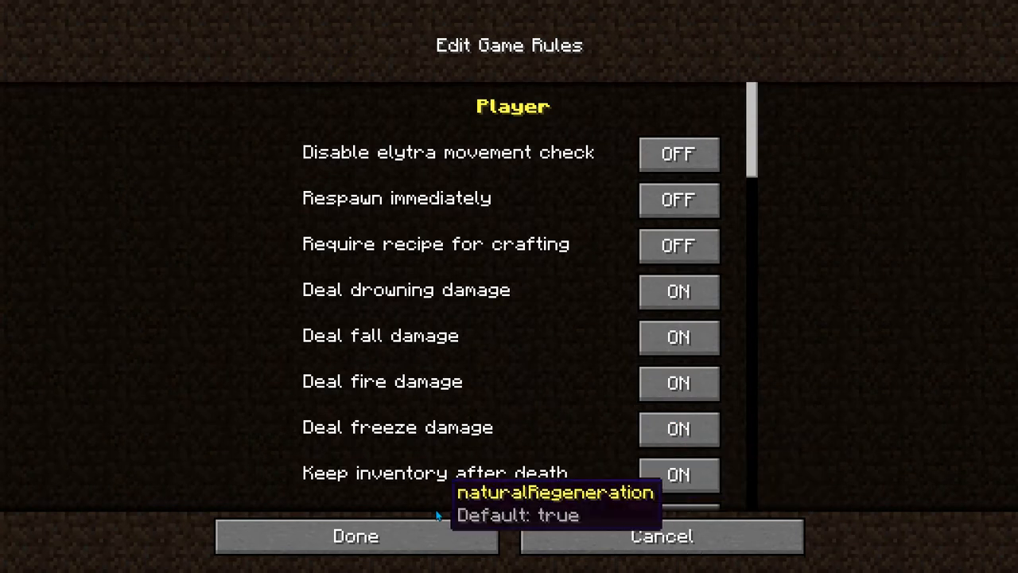
left_click(355, 535)
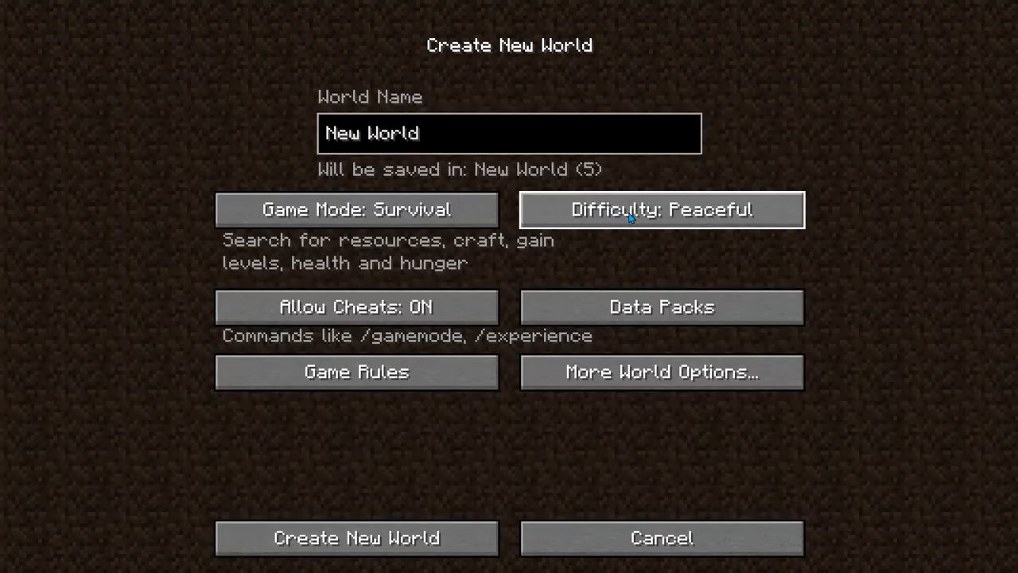
mouse_move(624, 226)
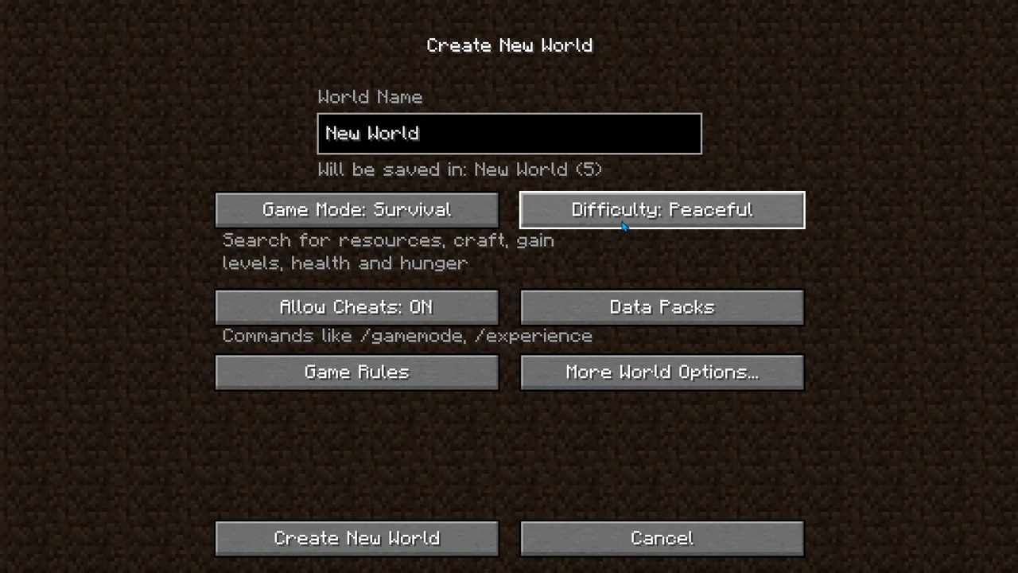
left_click(662, 210)
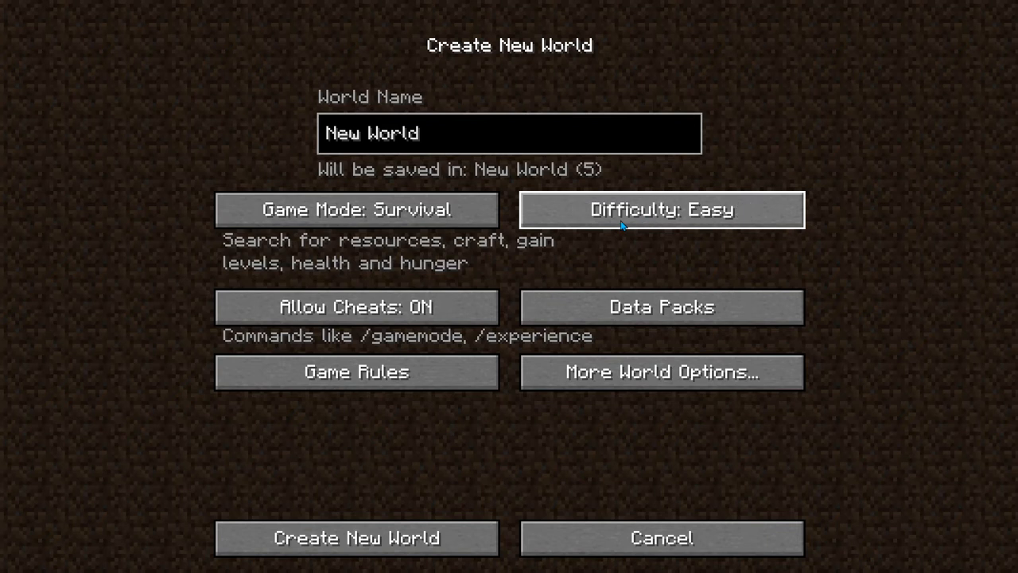
mouse_move(602, 232)
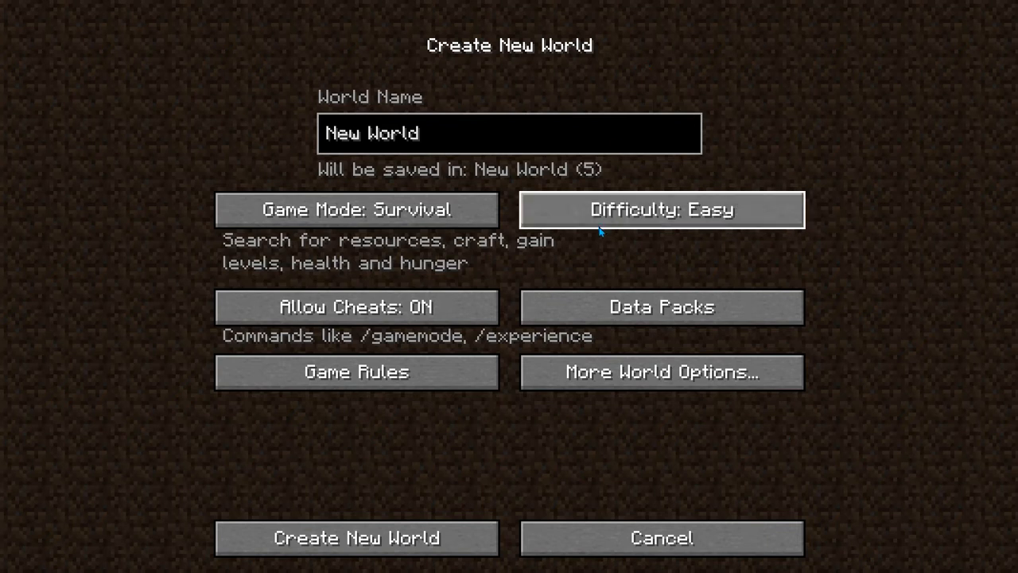
- Turn on the Bonus Chest in More World Options and set difficulty to Peaceful
left_click(662, 372)
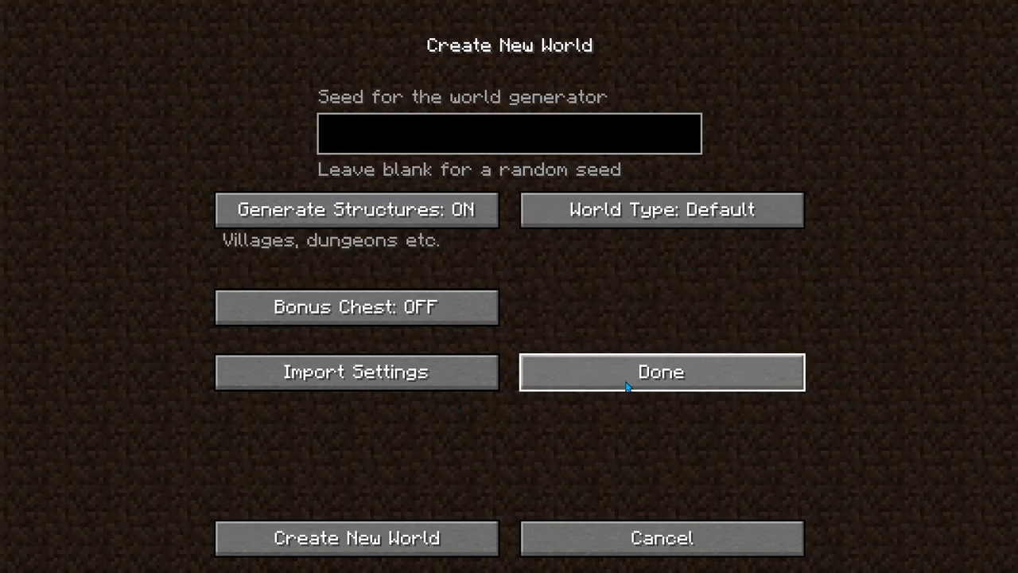
left_click(356, 307)
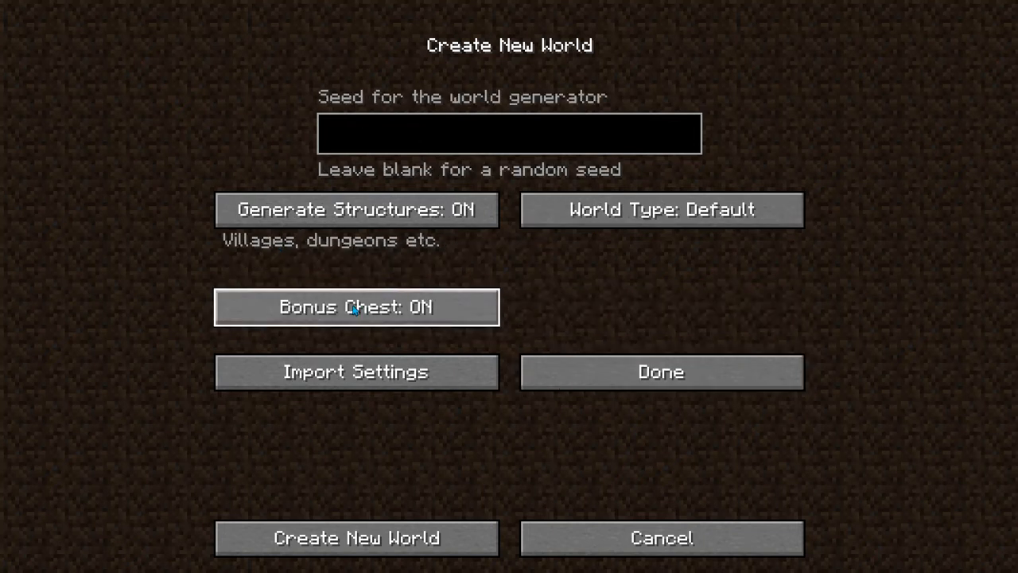
left_click(660, 372)
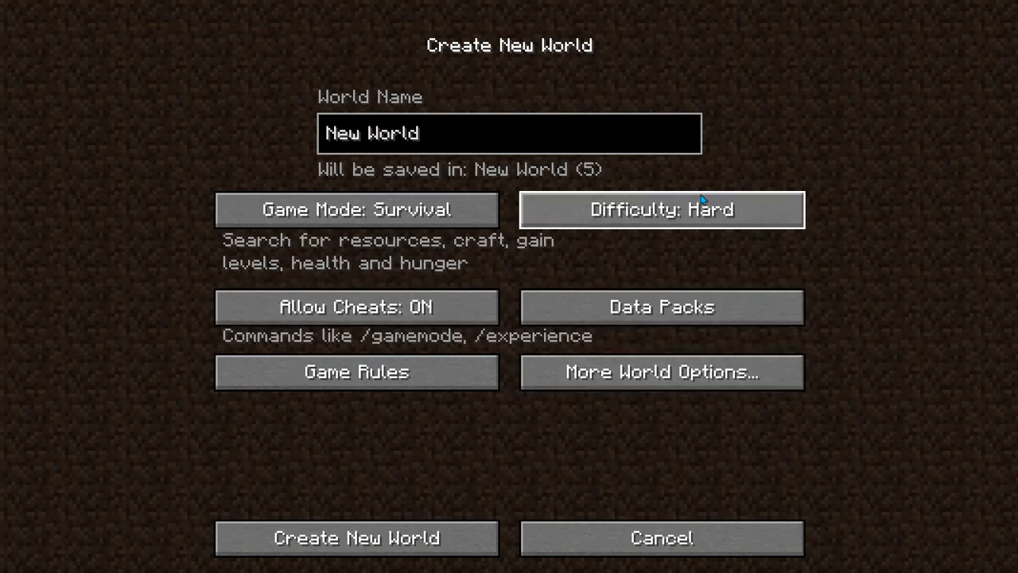
left_click(662, 210)
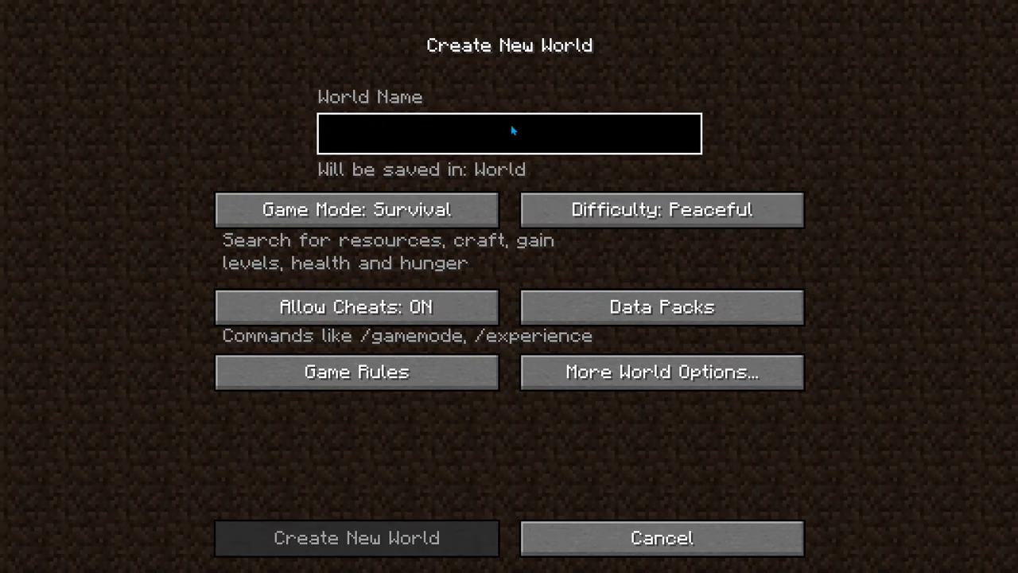
- Enter PLEASE SUBSCRIBE as the world name
type("_")
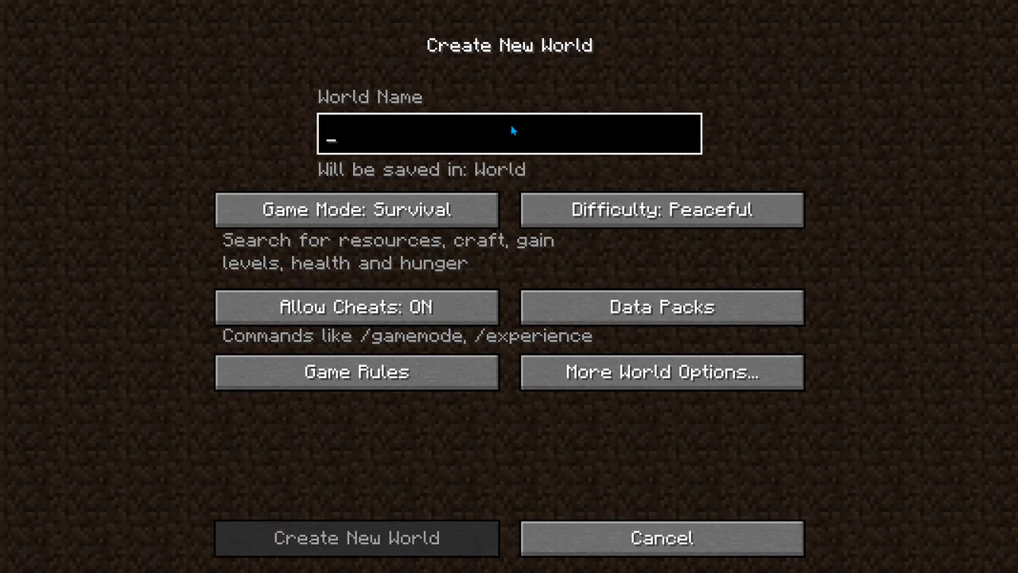
type("PLEASE")
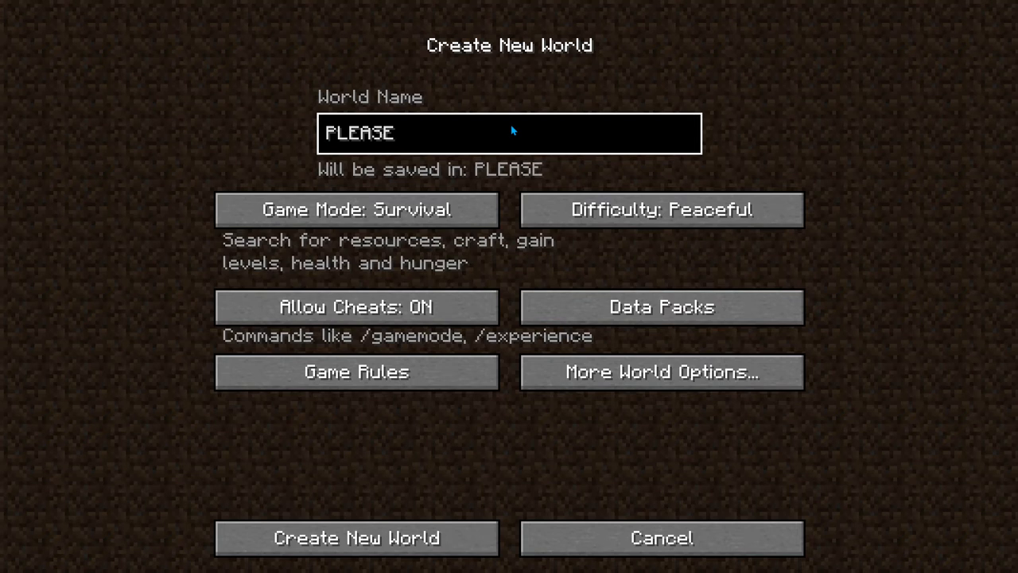
type("SUBSCRIBE")
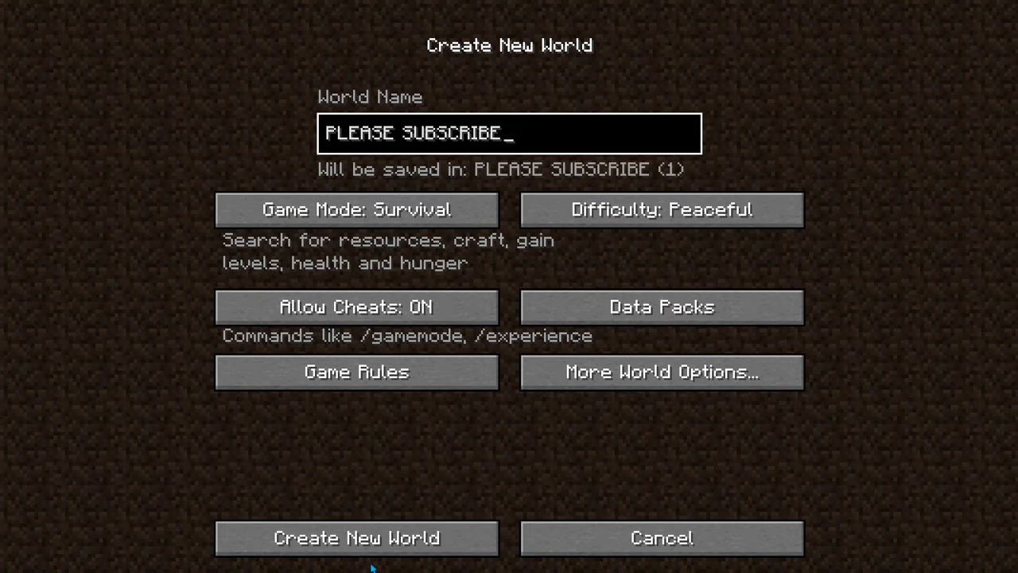
left_click(341, 557)
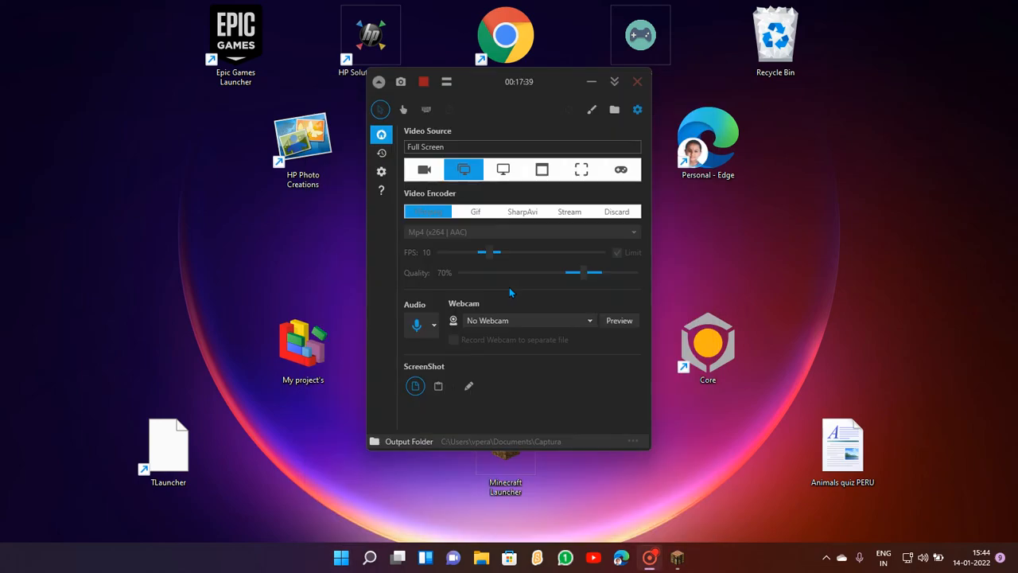
mouse_move(530, 134)
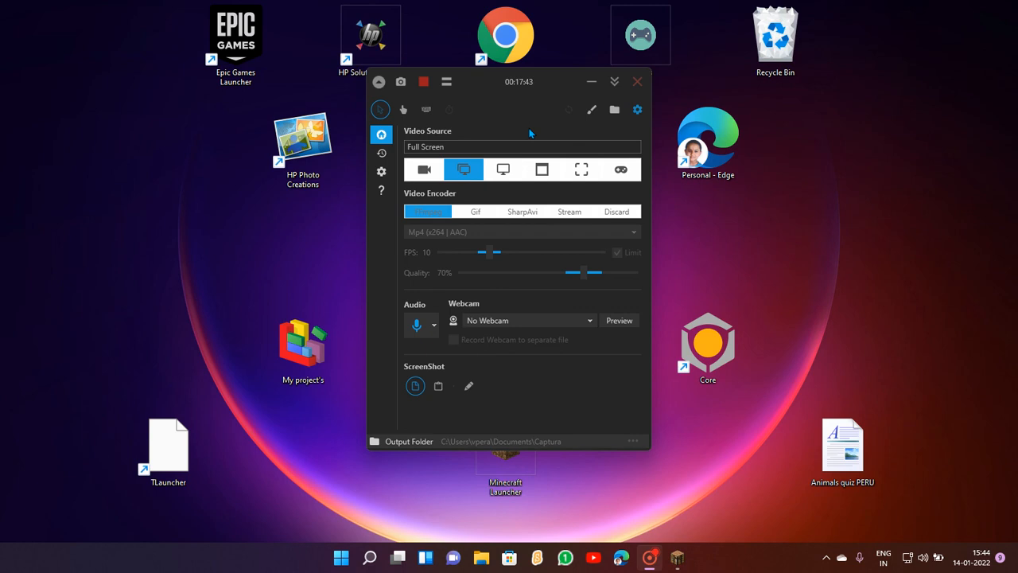
mouse_move(490, 92)
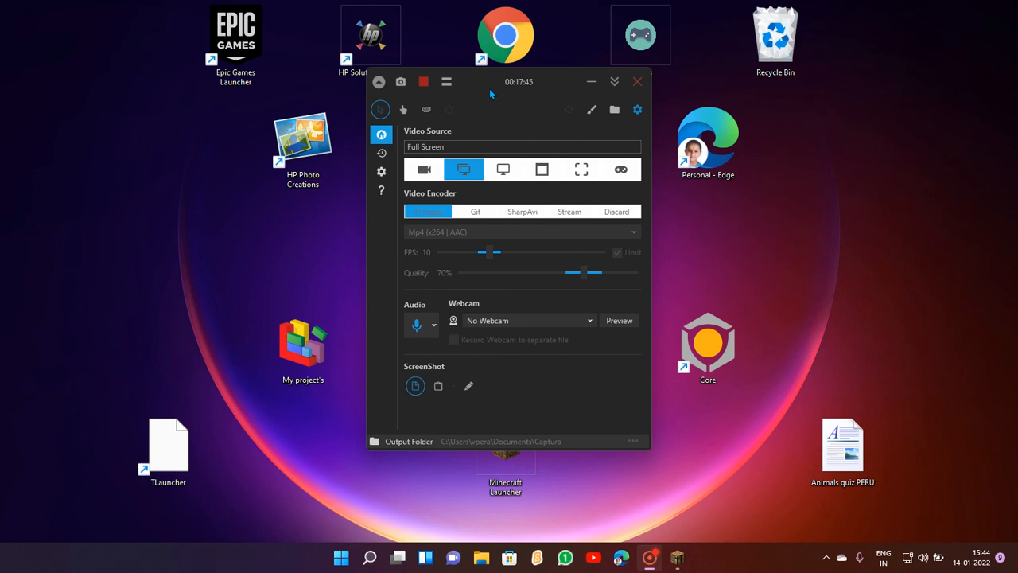
- End the full-screen recording from the Captura window
left_click(423, 83)
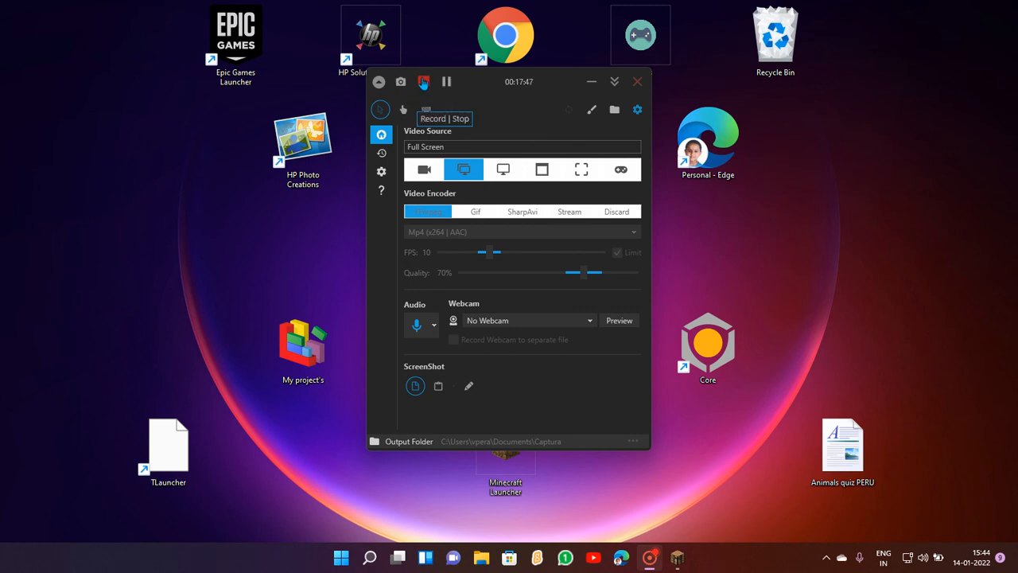